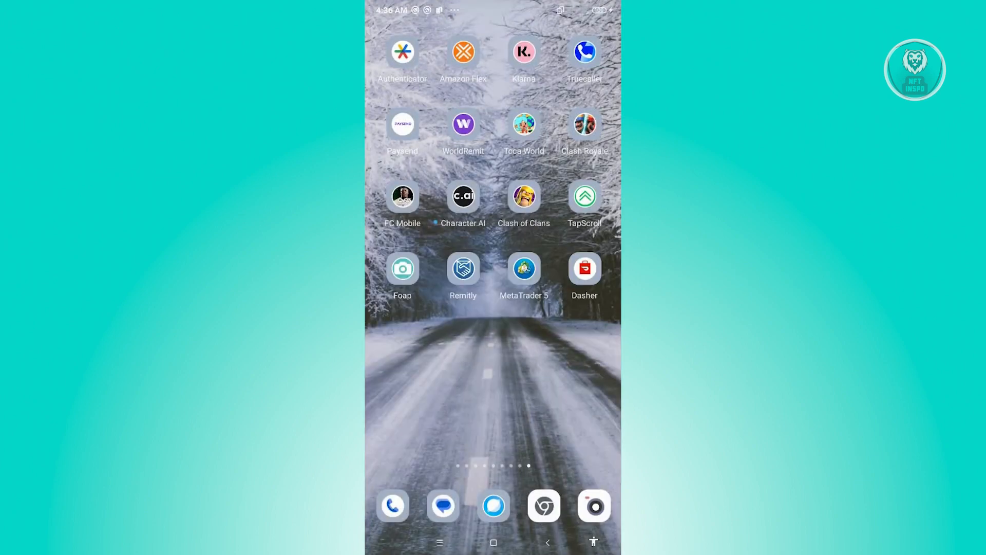
Step: Swipe across home screen pages to reach the one with the WhatsApp icon
{"action": "scroll", "scroll_direction": "left", "scroll_amount": 3}
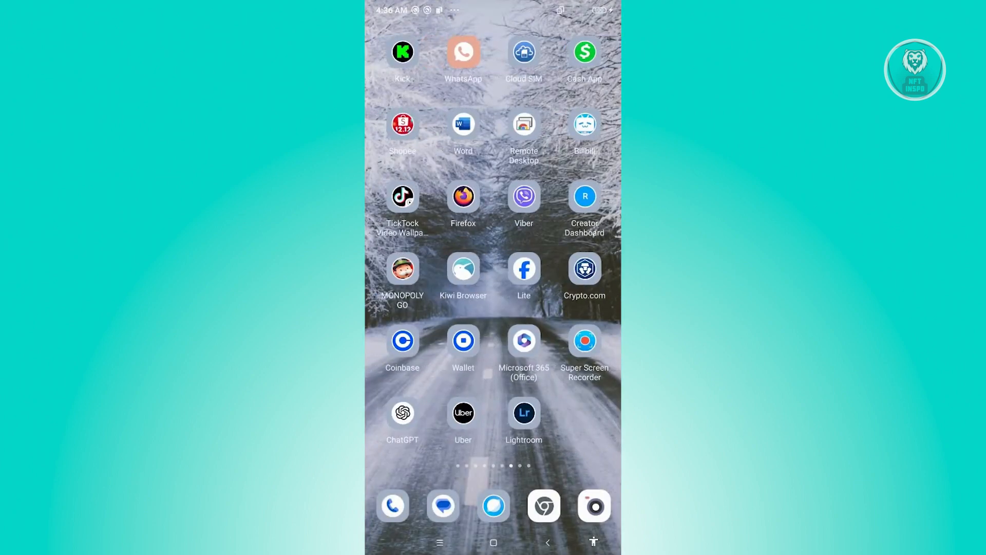
{"action": "scroll", "scroll_direction": "left", "scroll_amount": 3}
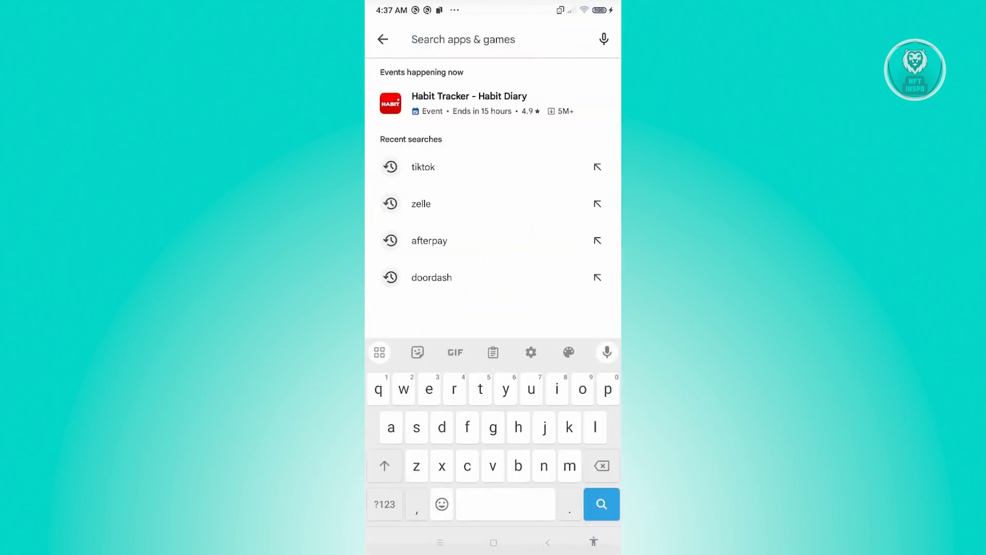
Step: Search the Play Store for "wha" and choose the whatsapp suggestion
{"action": "type", "text": "wha"}
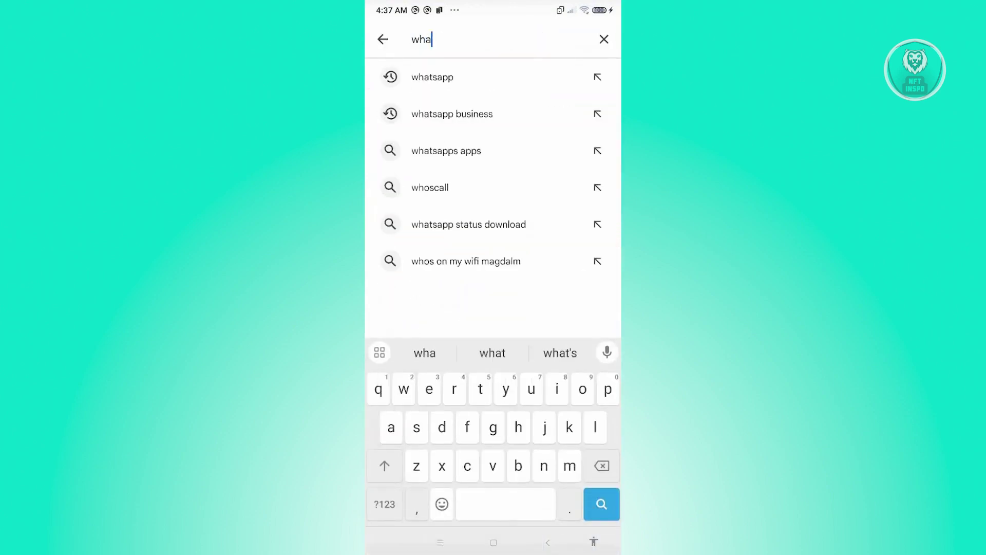
{"action": "left_click", "coordinate": [432, 77]}
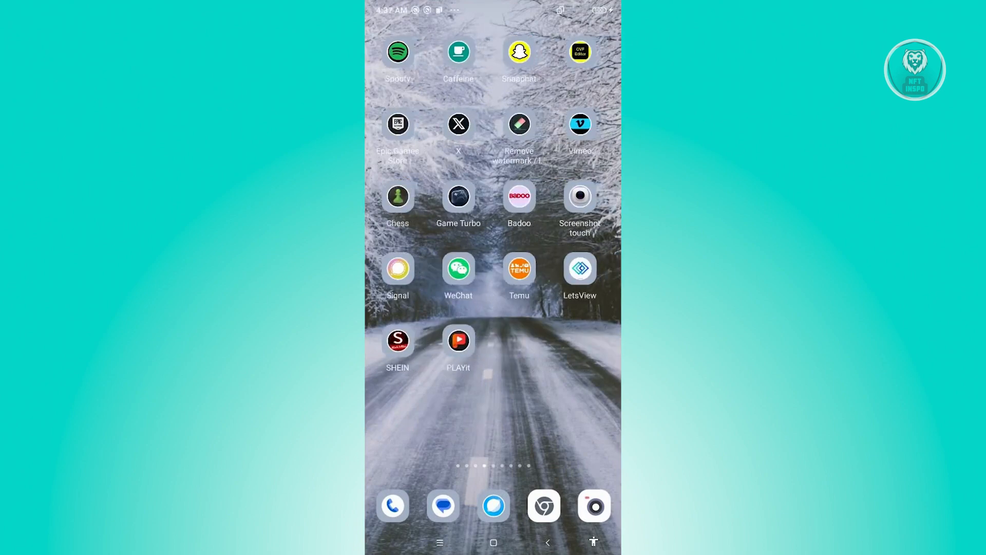
Step: Reach WhatsApp's App info page and go into Storage to clear its cache
{"action": "scroll", "scroll_direction": "left", "scroll_amount": 3}
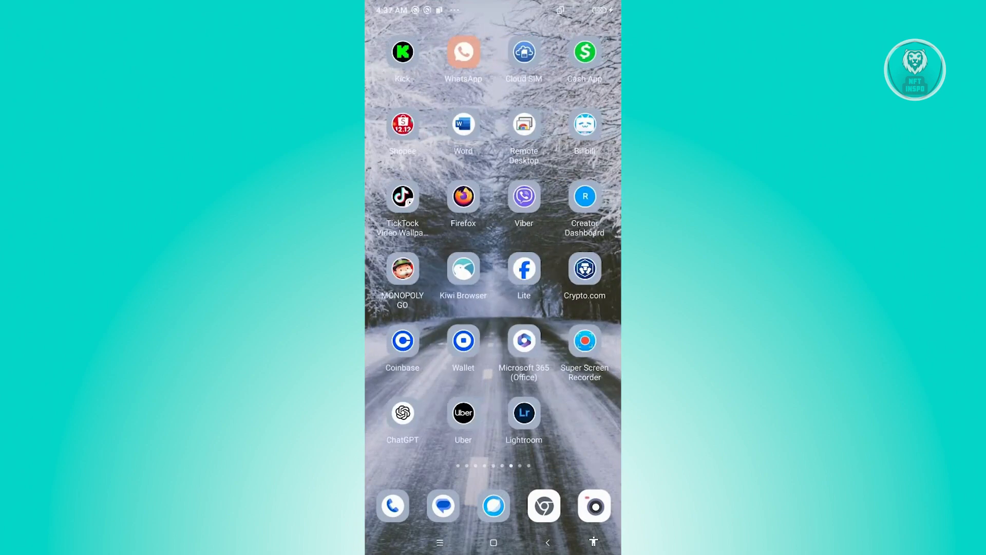
{"action": "left_click", "coordinate": [483, 426]}
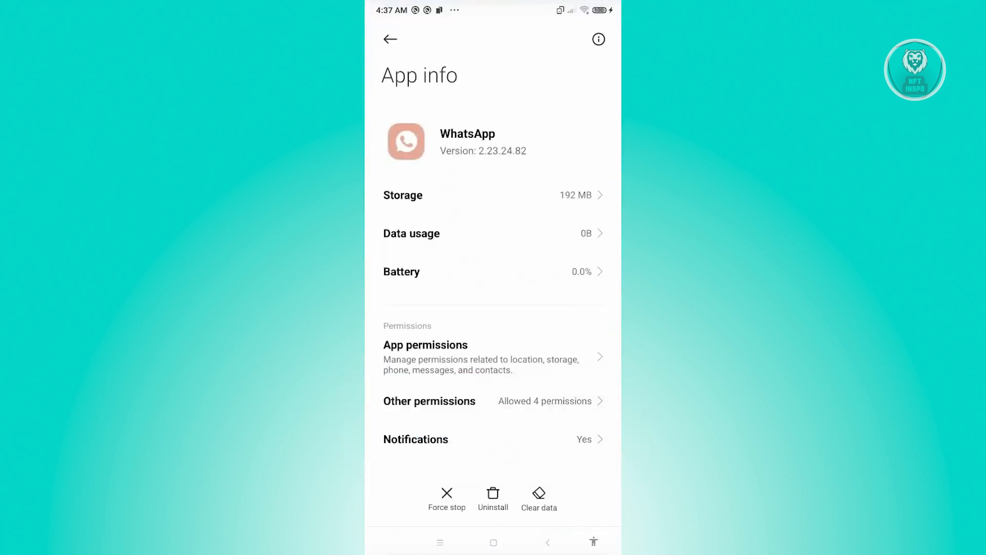
{"action": "left_click", "coordinate": [539, 497]}
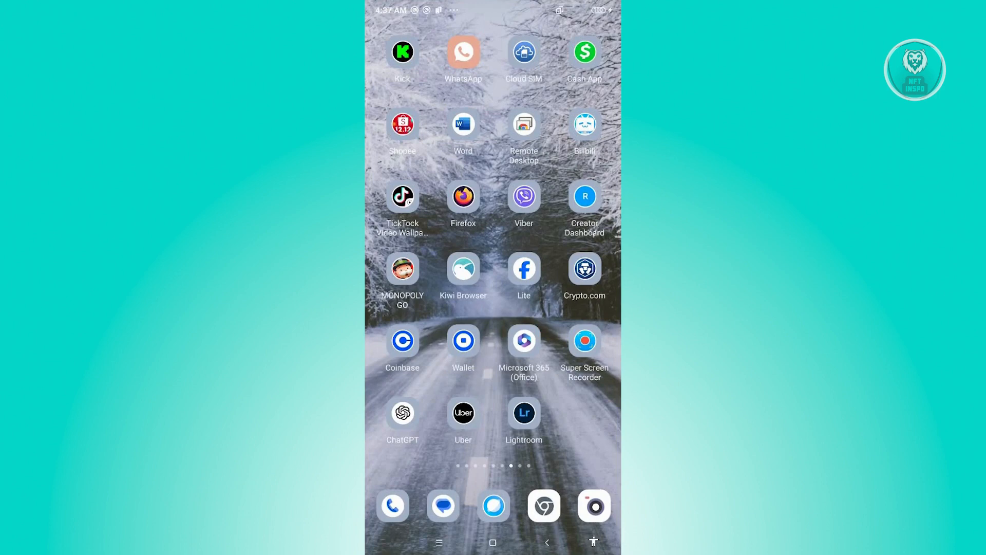
Step: Launch WhatsApp, start the camera and pick a recent gallery photo to send
{"action": "left_click", "coordinate": [463, 52]}
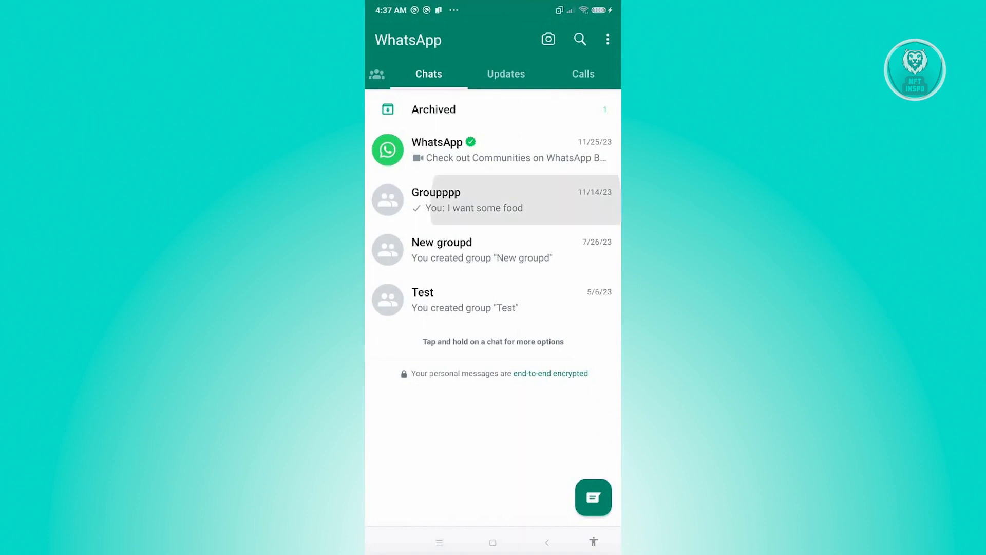
{"action": "left_click", "coordinate": [549, 39]}
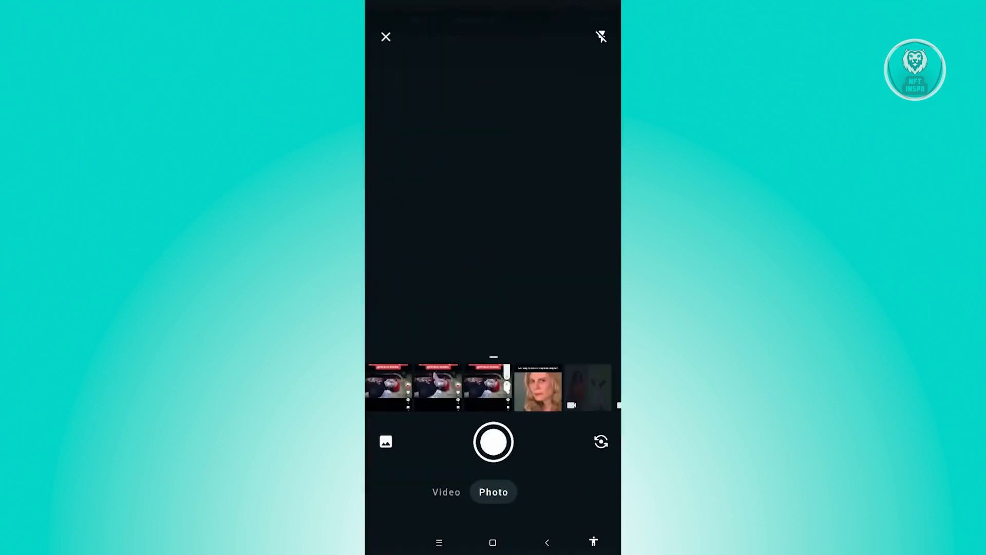
{"action": "left_click", "coordinate": [493, 442]}
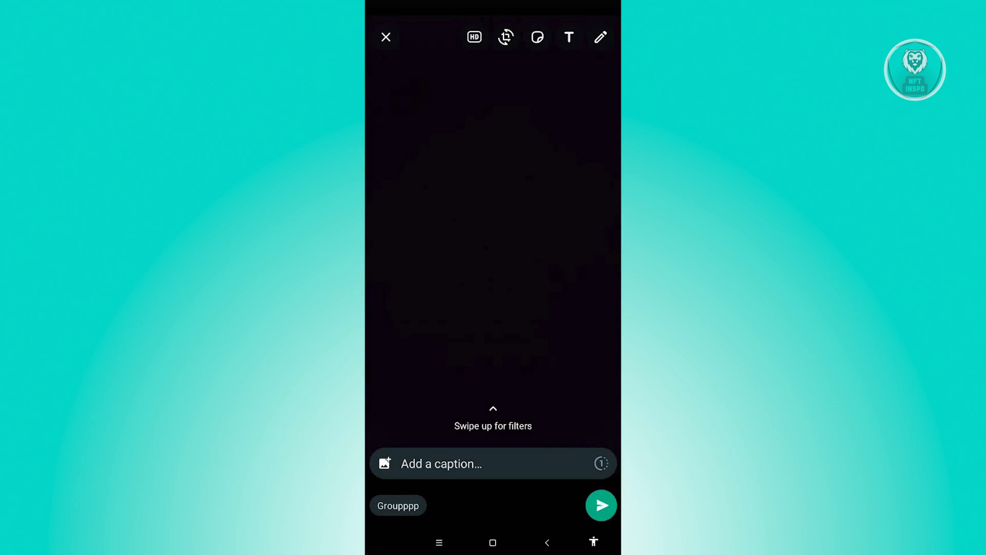
Step: Check the HD quality option on the send screen, then return to the home screen
{"action": "left_click", "coordinate": [474, 37]}
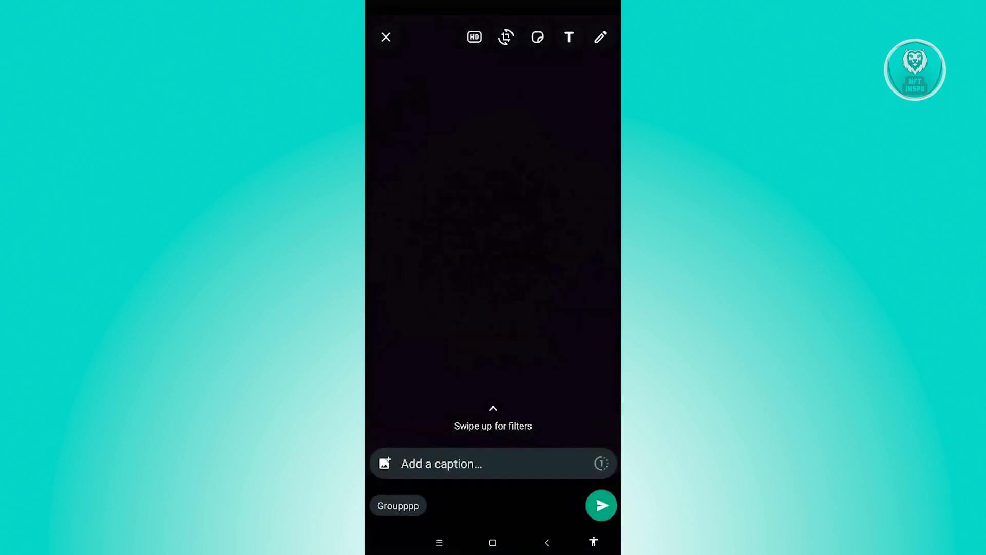
{"action": "left_click", "coordinate": [387, 37]}
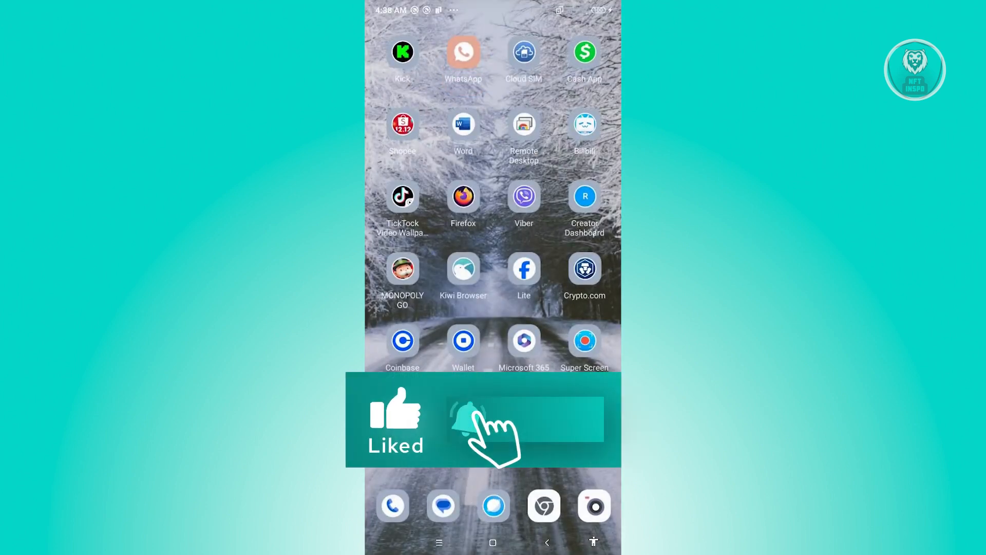
{"action": "left_click", "coordinate": [470, 419]}
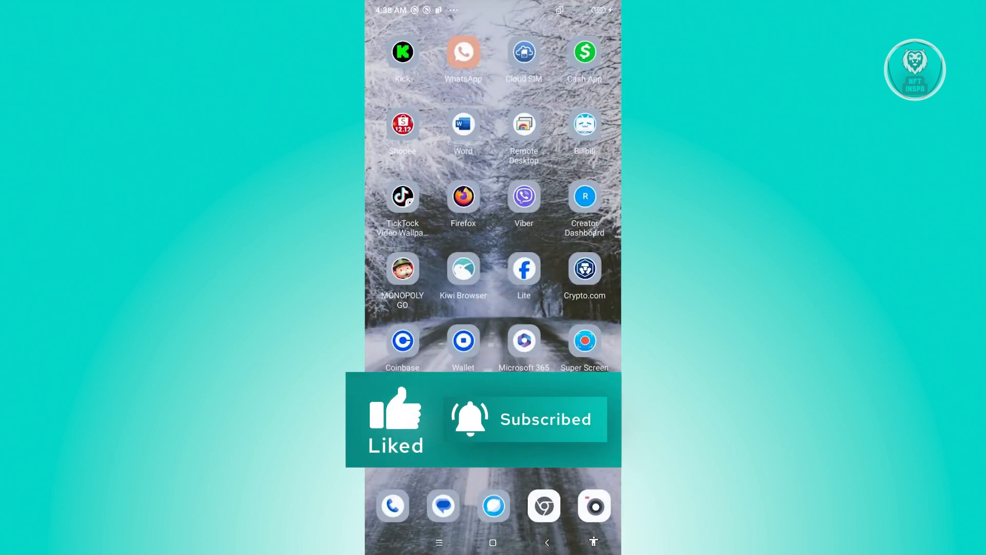